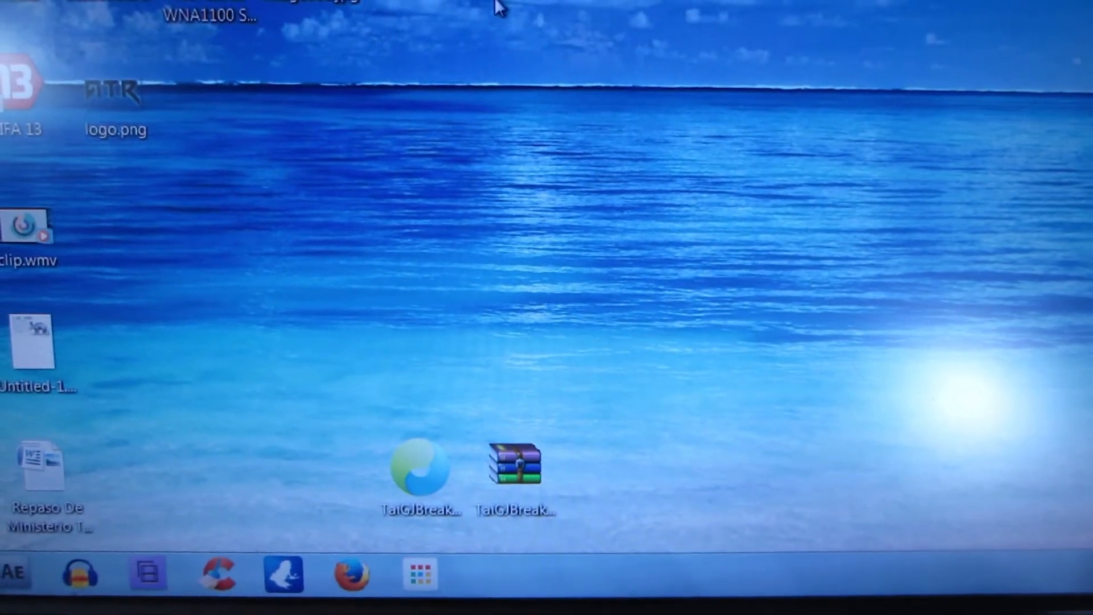
Extract the downloaded TaiG archive and run TaiGJBreak_EN_1201.exe as administrator, approving User Account Control
double_click(514, 467)
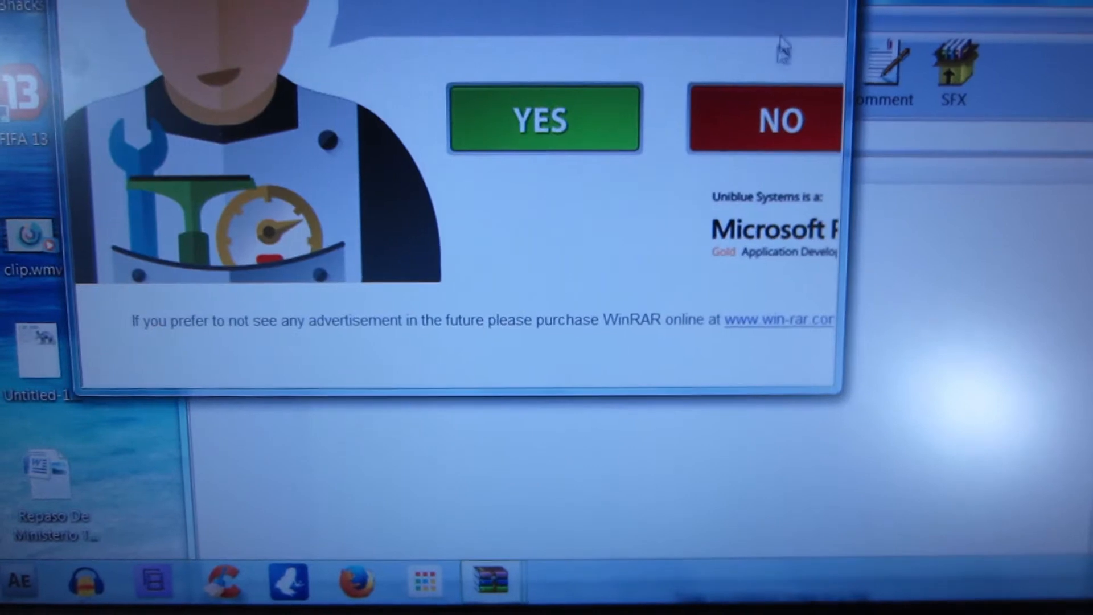
click(763, 117)
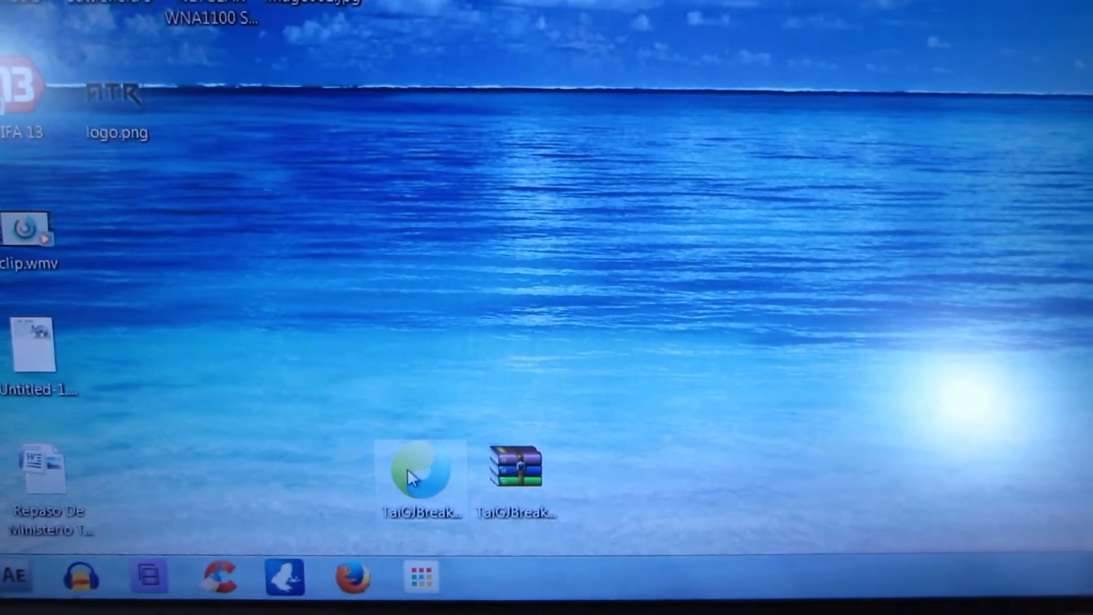
right_click(419, 470)
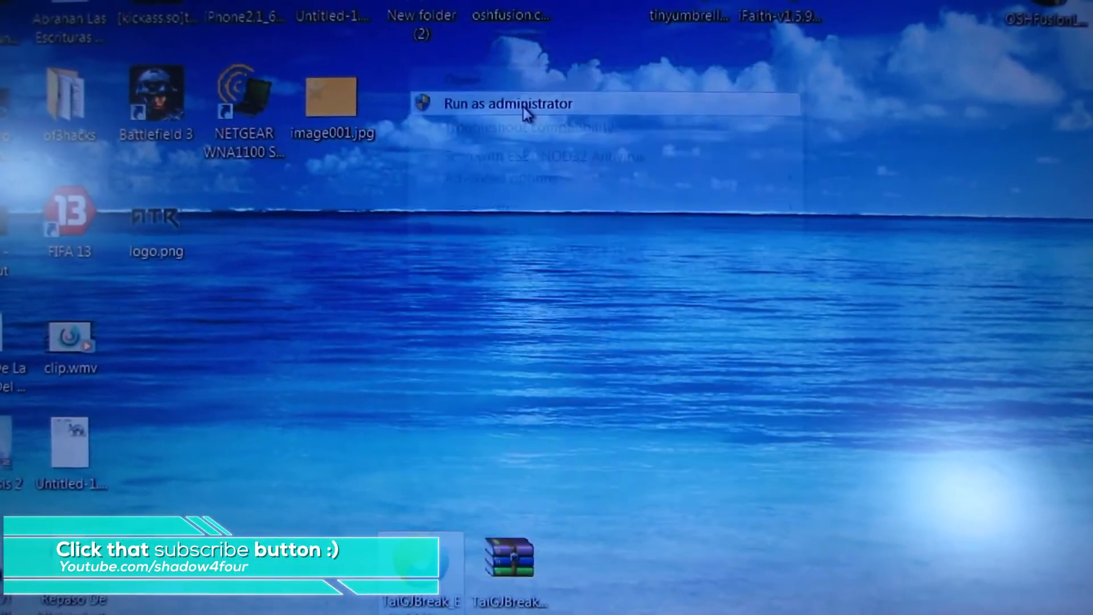
click(508, 104)
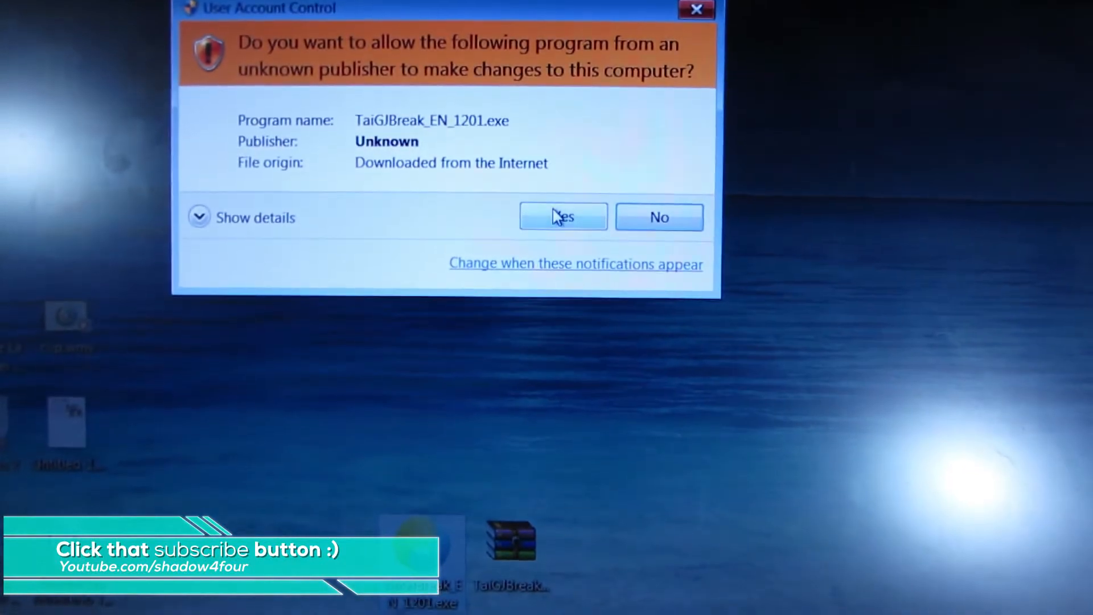
click(562, 216)
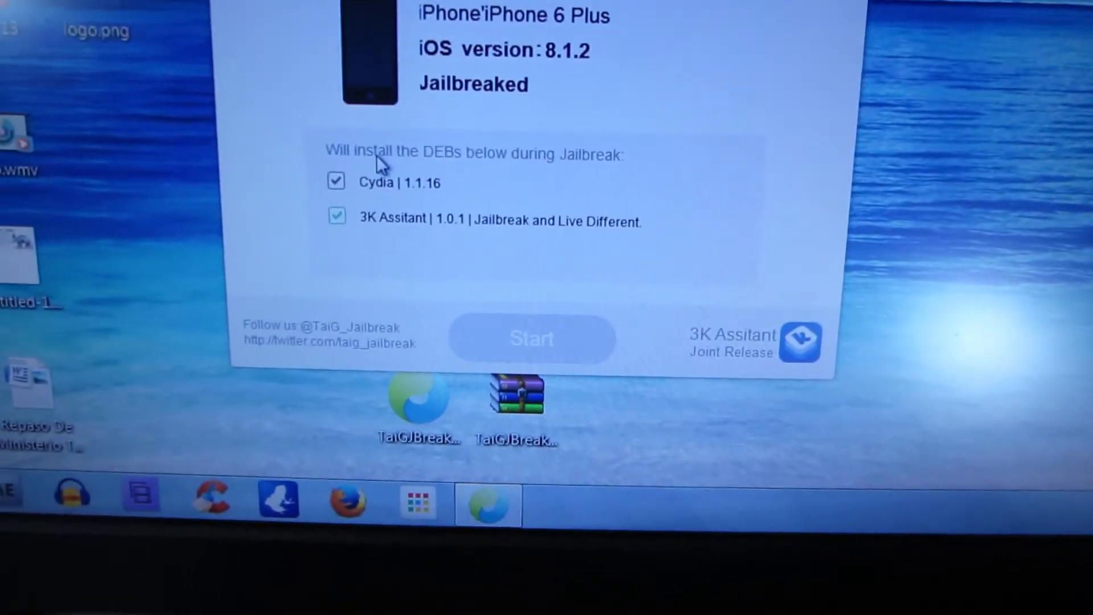
Uncheck 3K Assitant, keep only Cydia, and begin the jailbreak at 0% progress
click(338, 217)
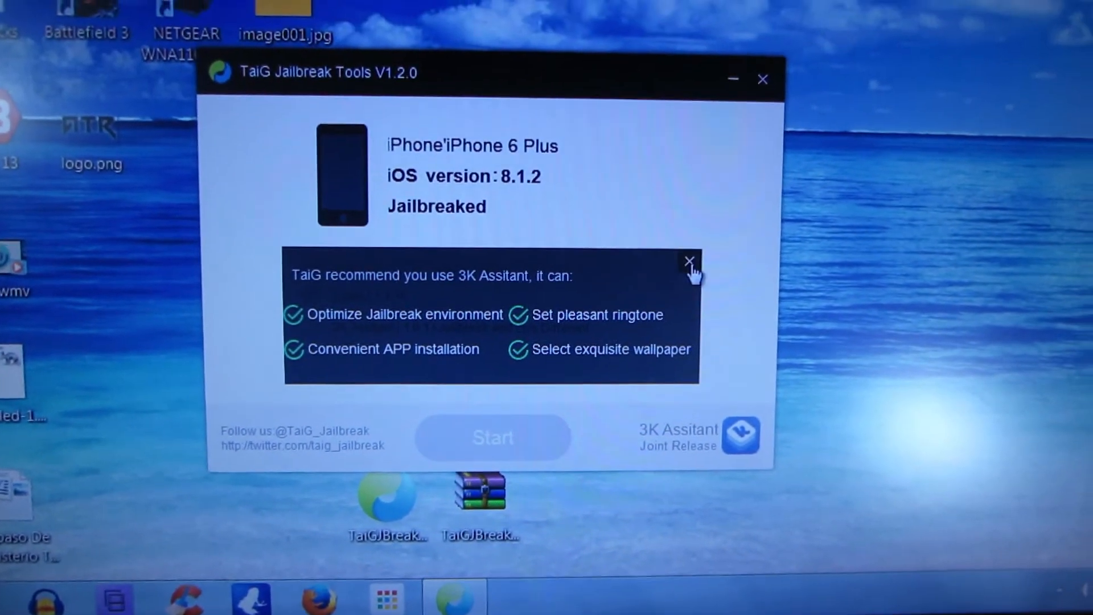
click(689, 262)
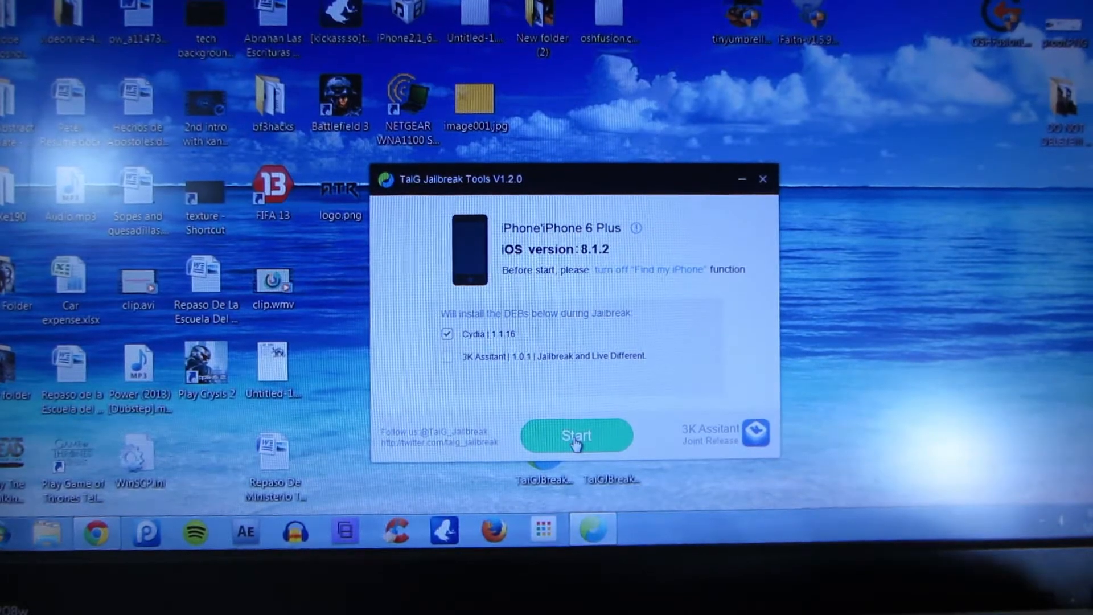
click(576, 435)
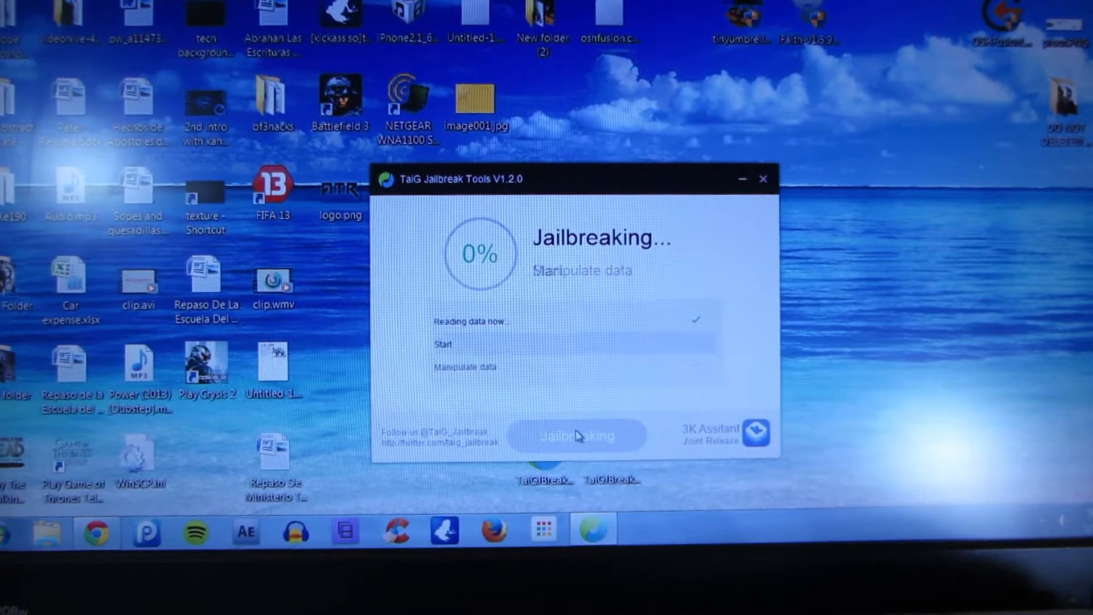